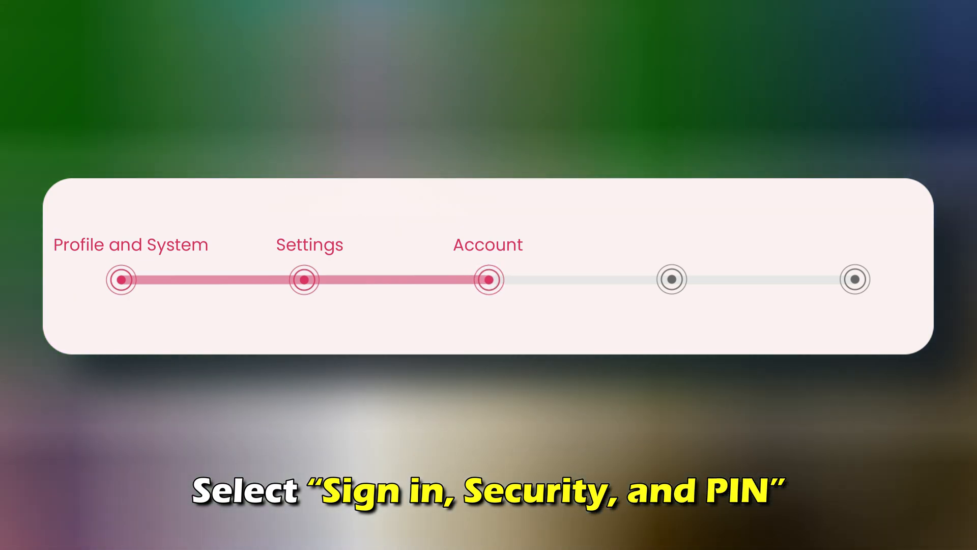
Step: Extend the menu path through Sign in, Security and PIN to end at Delete my PIN
left_click(672, 279)
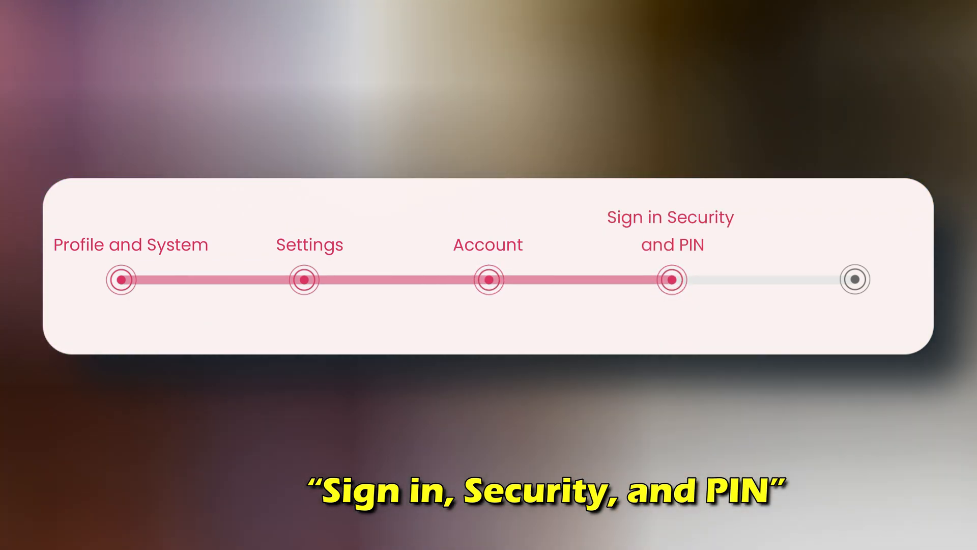
left_click(855, 280)
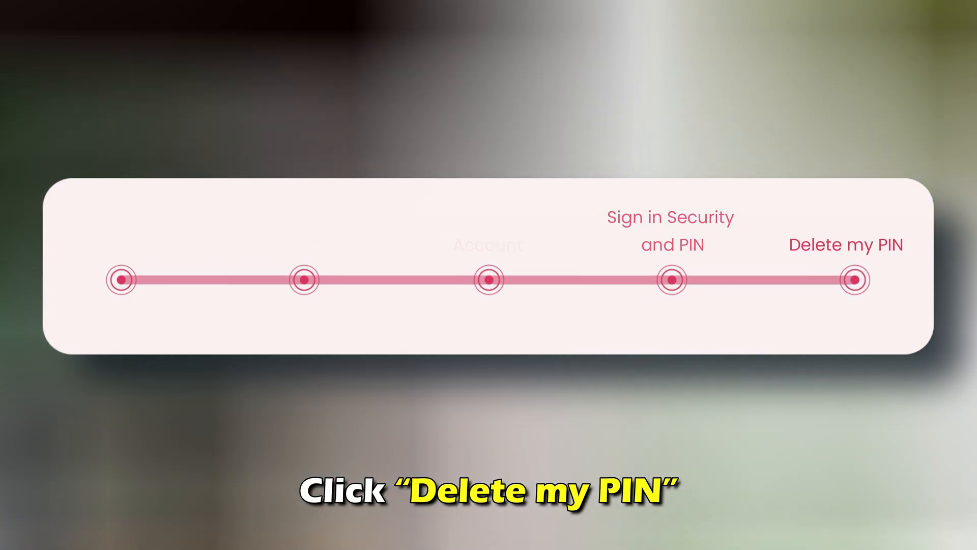
left_click(846, 279)
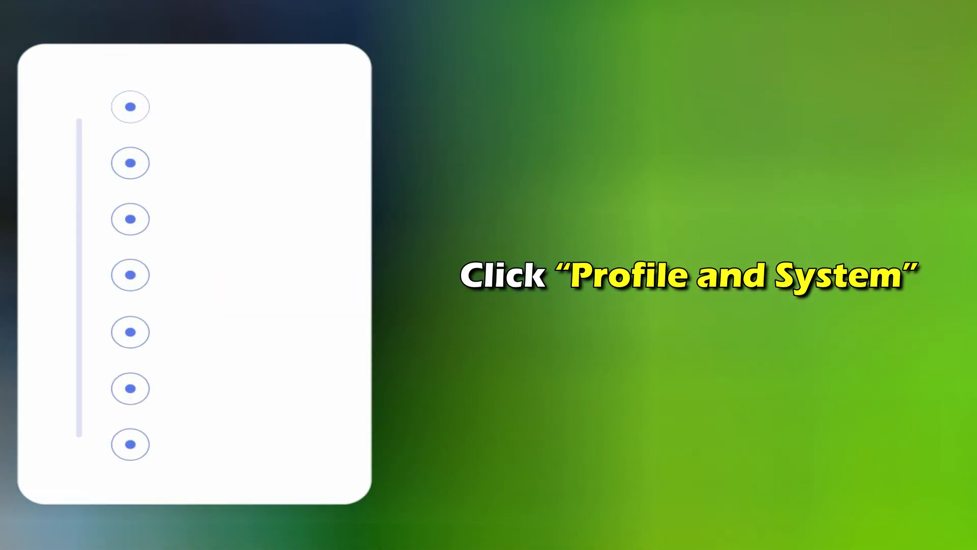
Step: Fill Profile and System as the first step of the second vertical step list
left_click(130, 106)
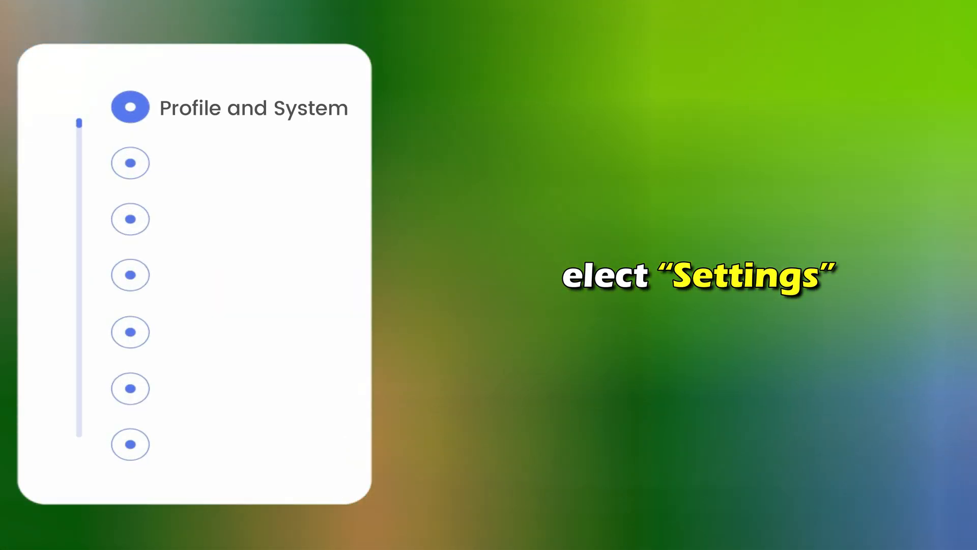